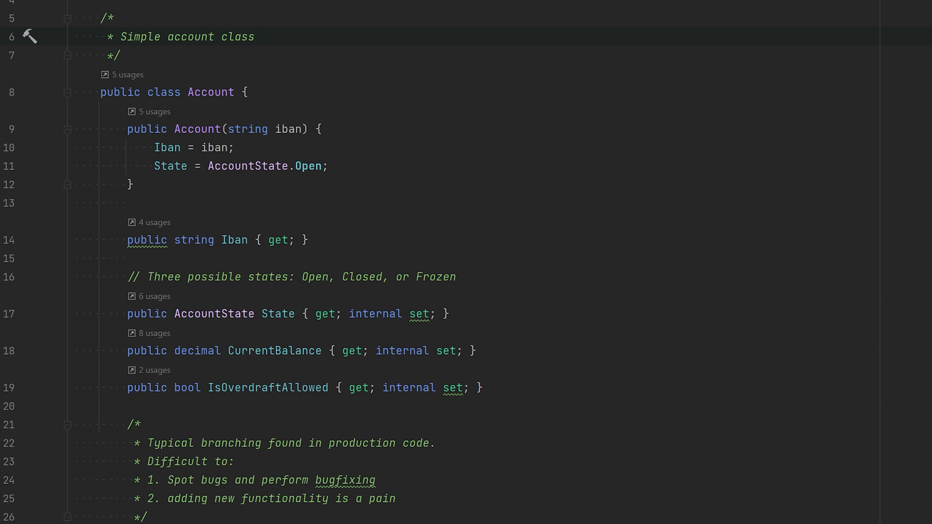
Step: Review the simple Account class down through the overdraft else branch of WithdrawAmount
left_click(255, 36)
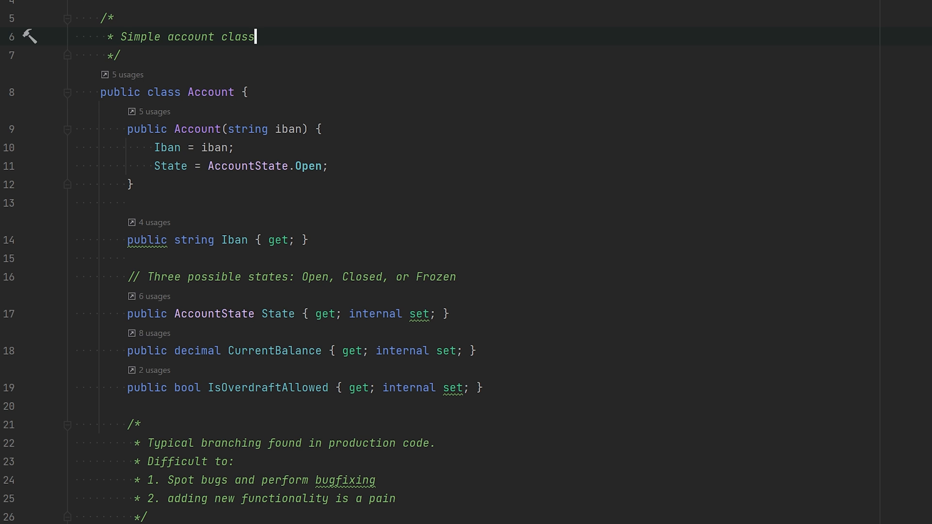
scroll("down", 3)
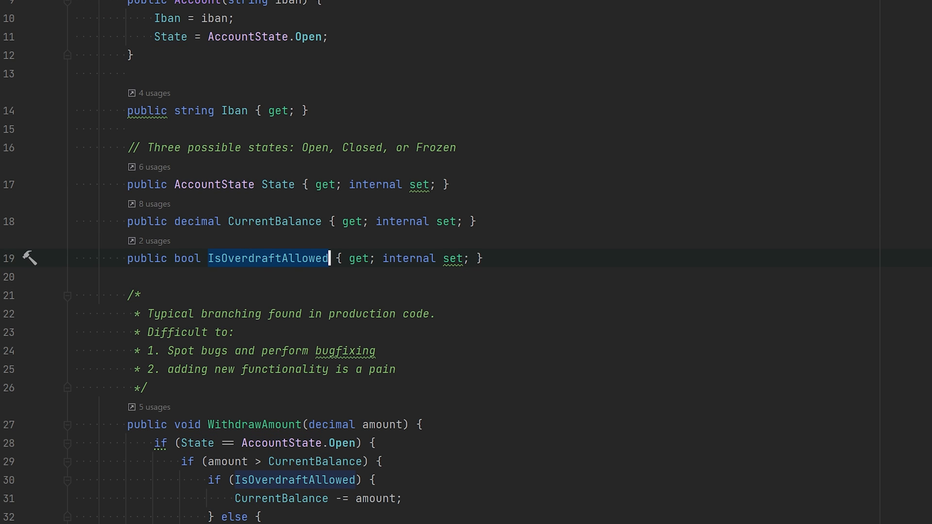
scroll("down", 3)
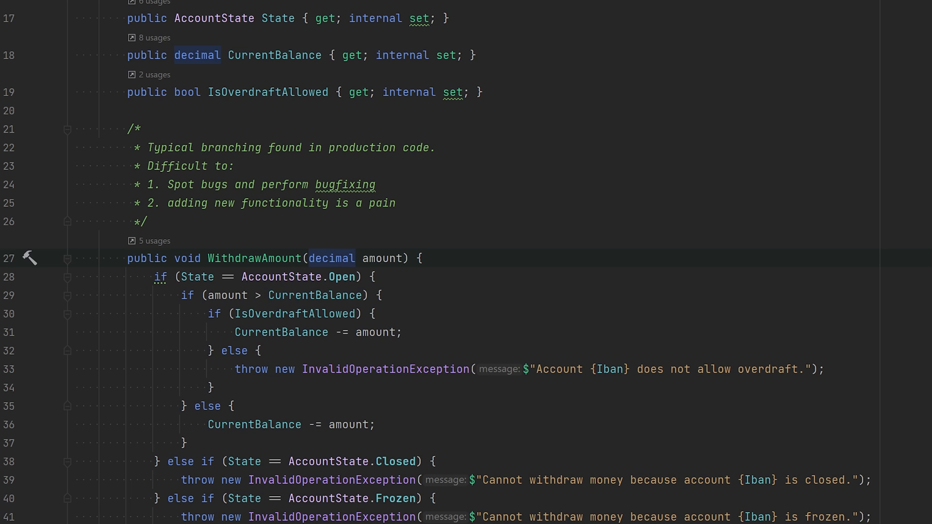
scroll("down", 3)
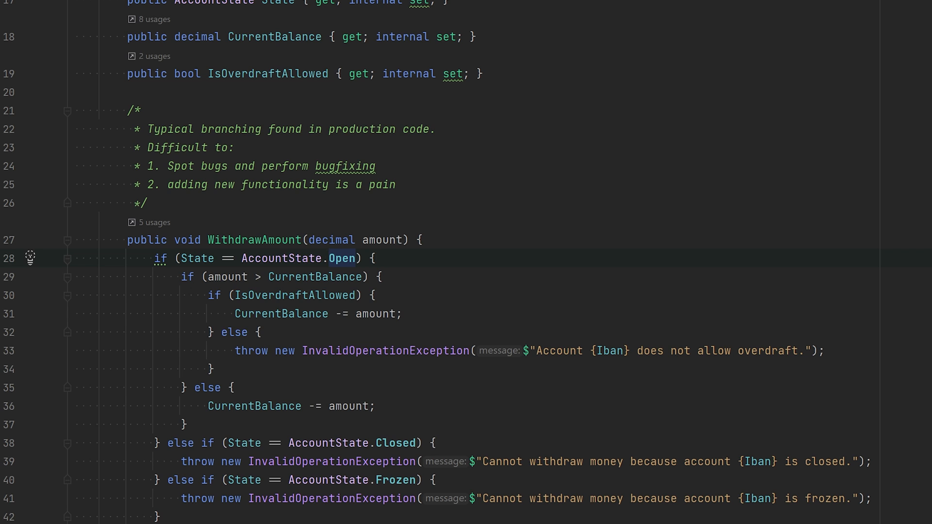
scroll("down", 3)
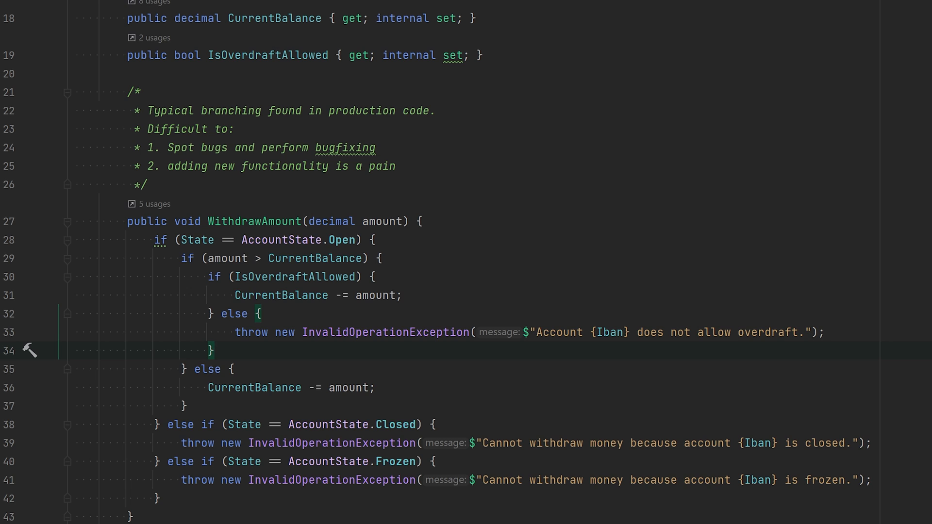
left_click(214, 351)
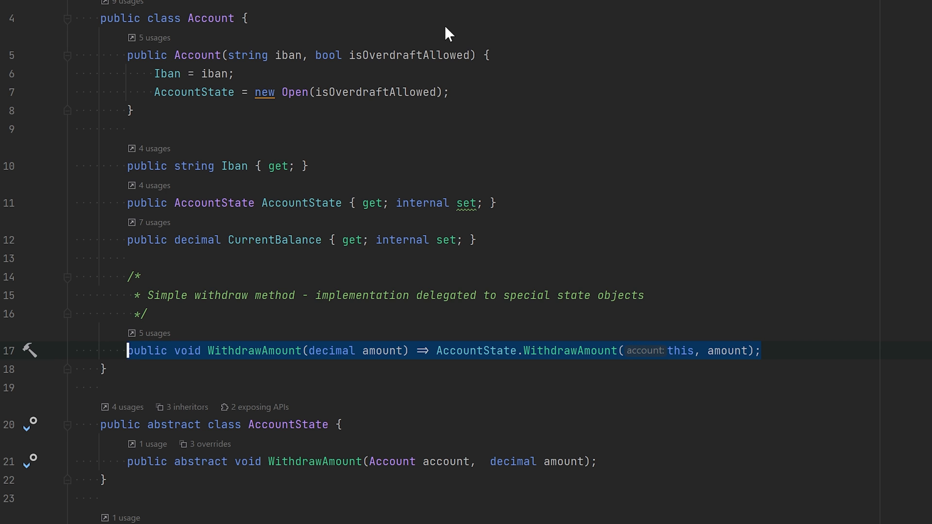
scroll("down", 3)
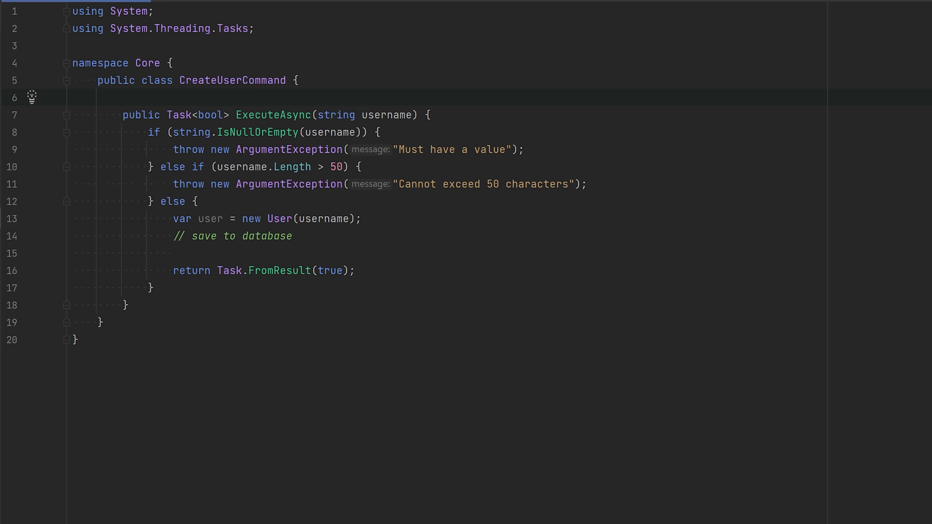
Step: Focus the CreateUserCommand code with its nested username validation in ExecuteAsync
left_click(73, 97)
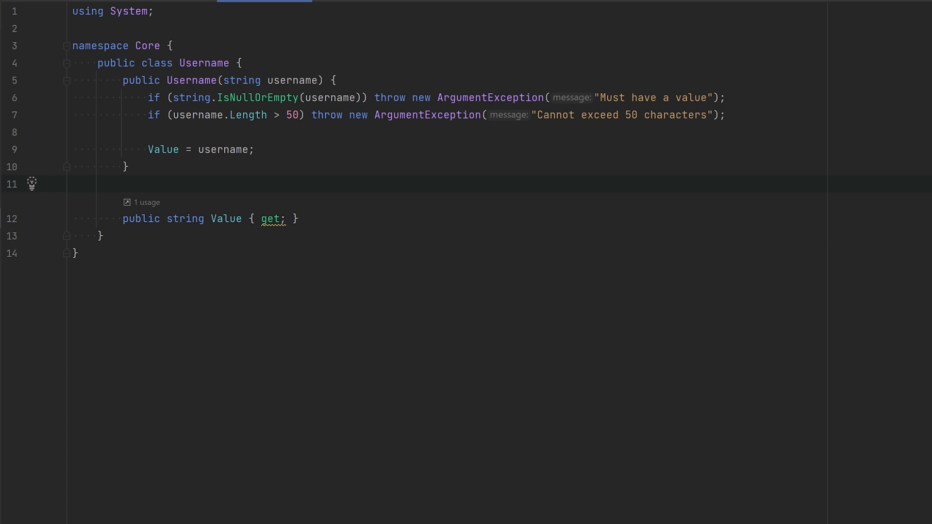
Step: Review the Username value object, then begin a 'var user2 = new User()' line in CreateUserCommand
left_click(73, 183)
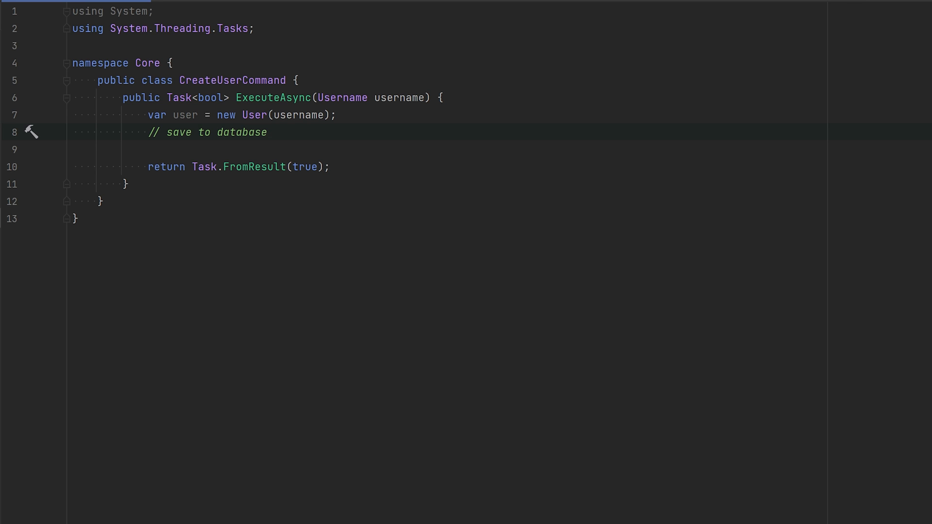
type("var user2 = new User()")
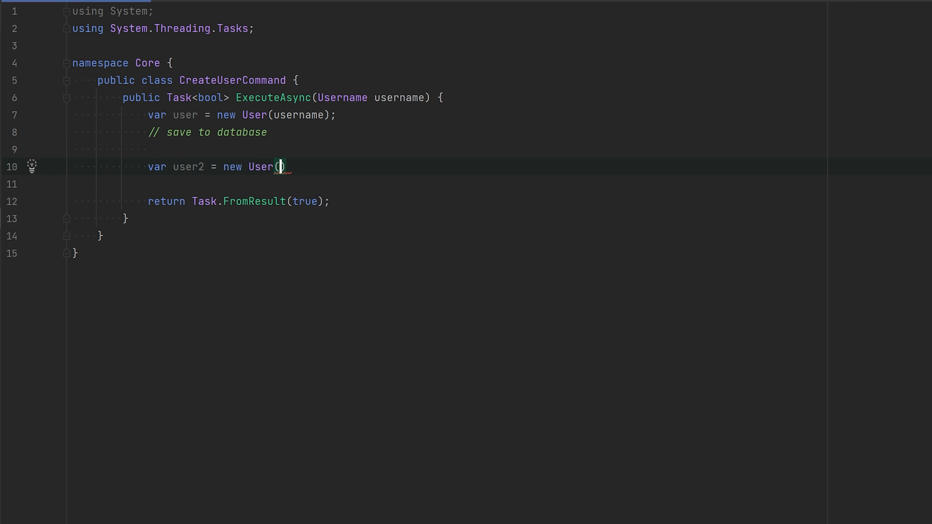
Step: Pass new Username("whatever") to user2 and add an implicit string-to-Username operator returning new Username(value)
type("new Username(\"whatever\"")
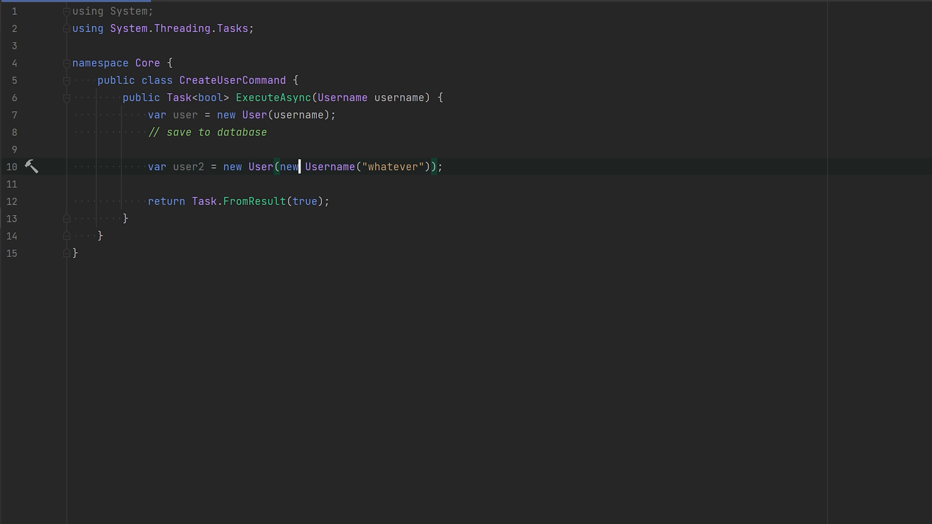
double_click(331, 166)
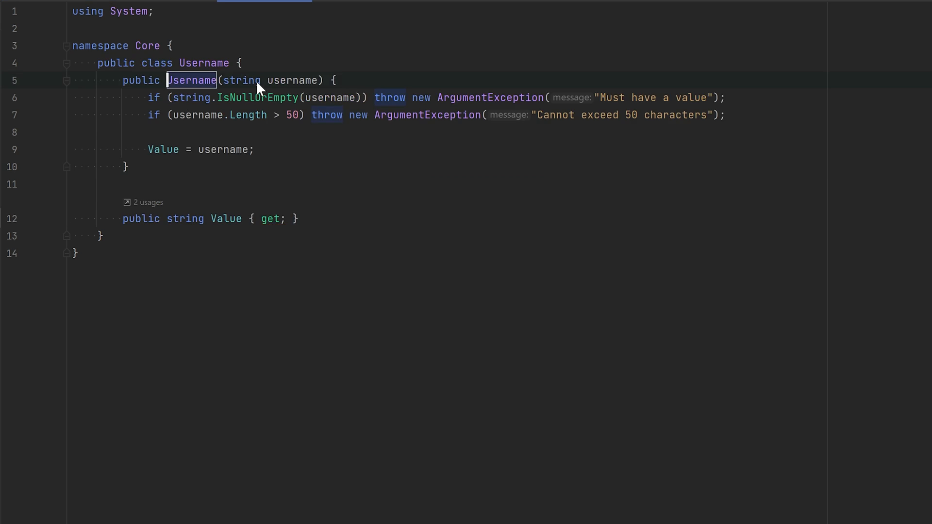
type("pu")
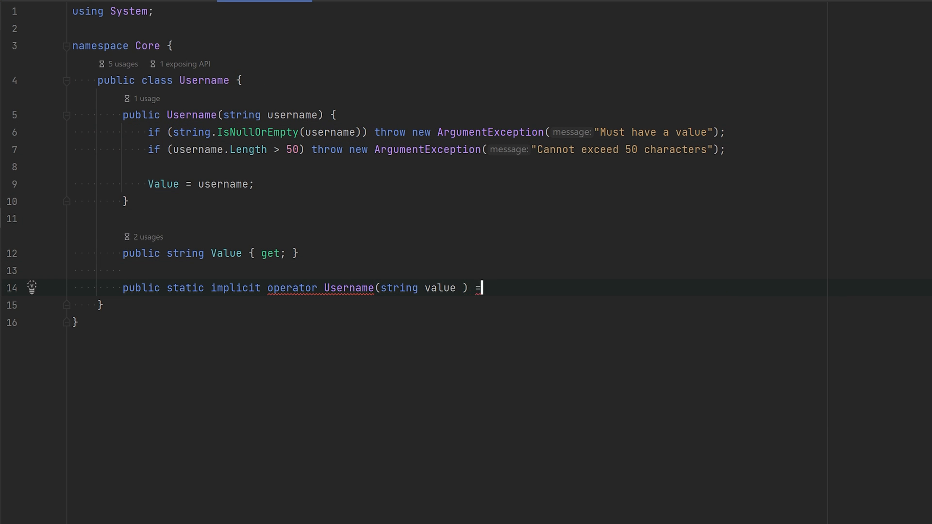
type("> new Username(value);")
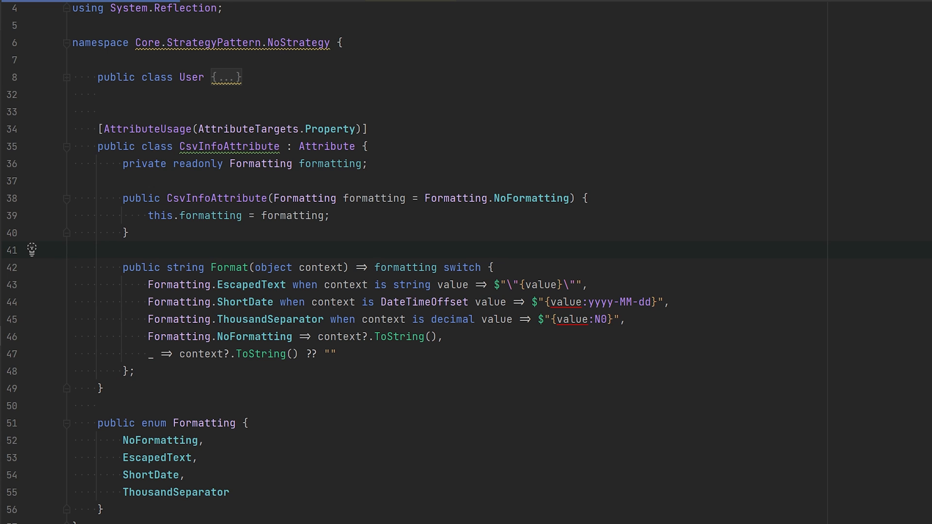
Step: Retype the N0 format specifier and unfold the User class to reveal its CsvInfo-tagged properties
left_click(72, 250)
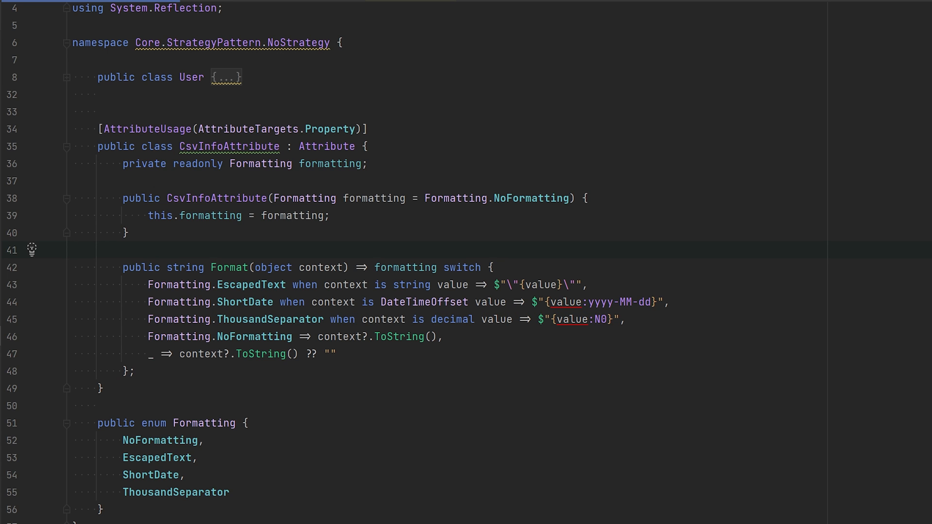
left_click(73, 250)
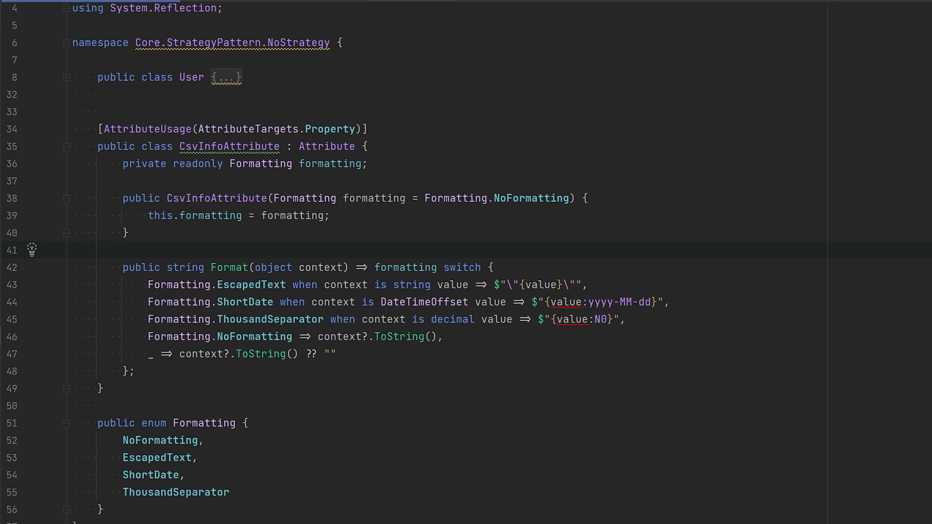
left_click(73, 249)
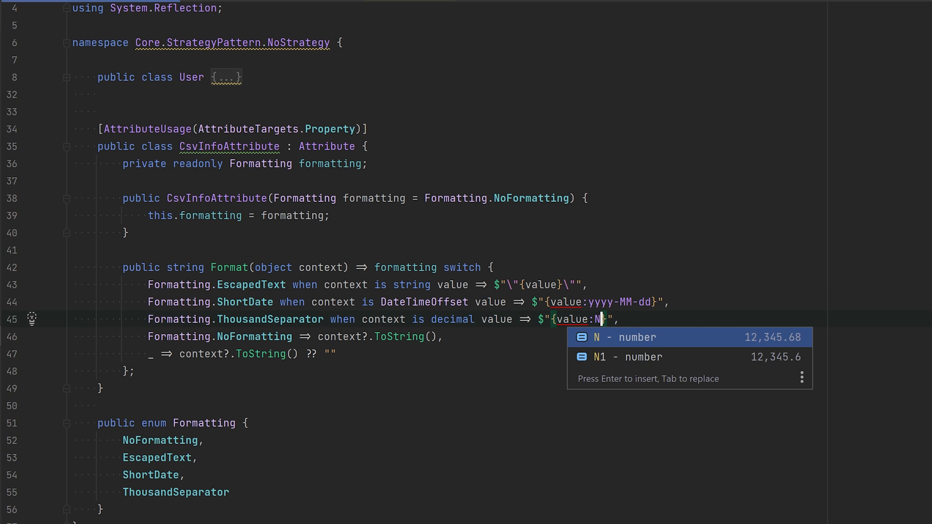
type("0")
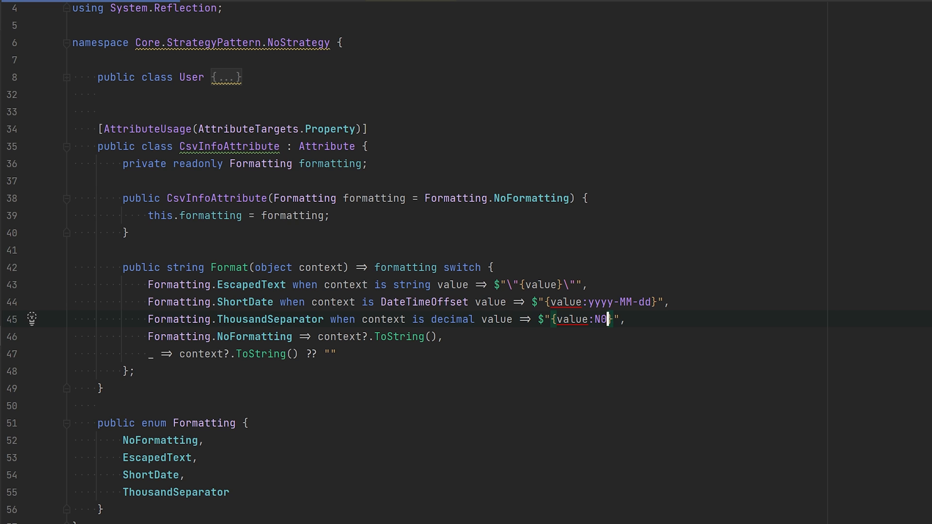
left_click(229, 76)
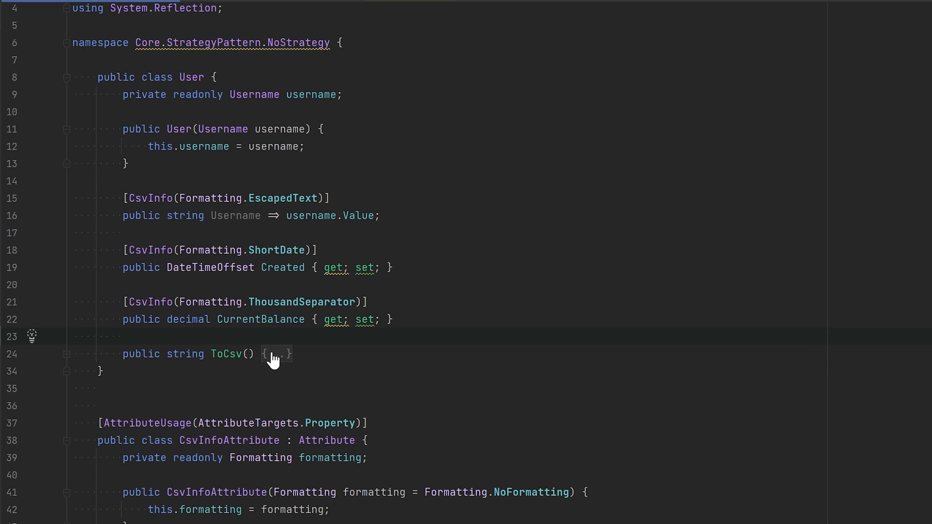
left_click(277, 353)
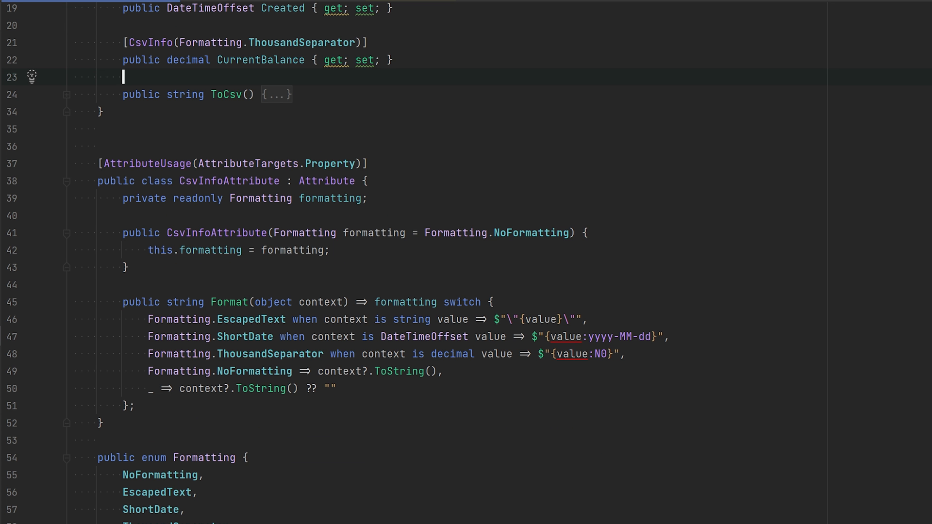
Step: Add LongDate to the Formatting enum and a 'Formatting.LongDate when context is DateTimeOffset value =>' switch arm
double_click(270, 353)
type("LongDate")
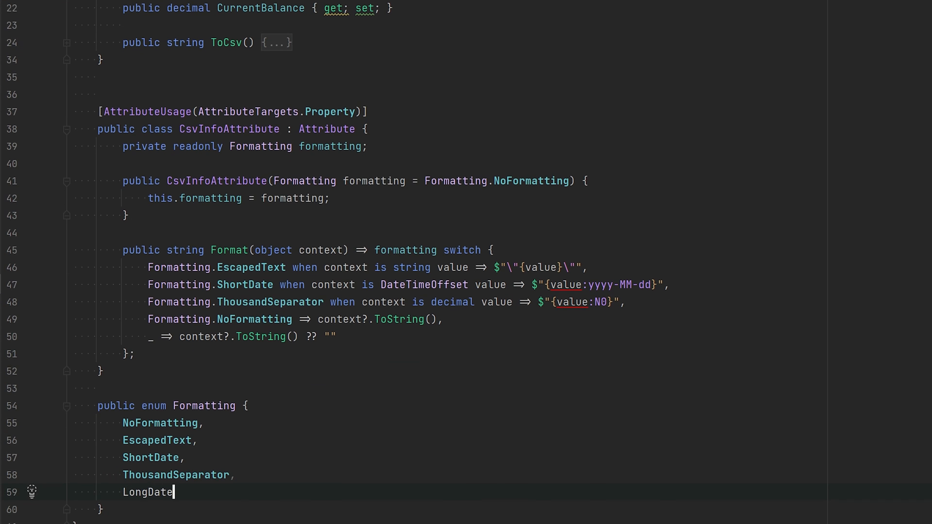
type(",")
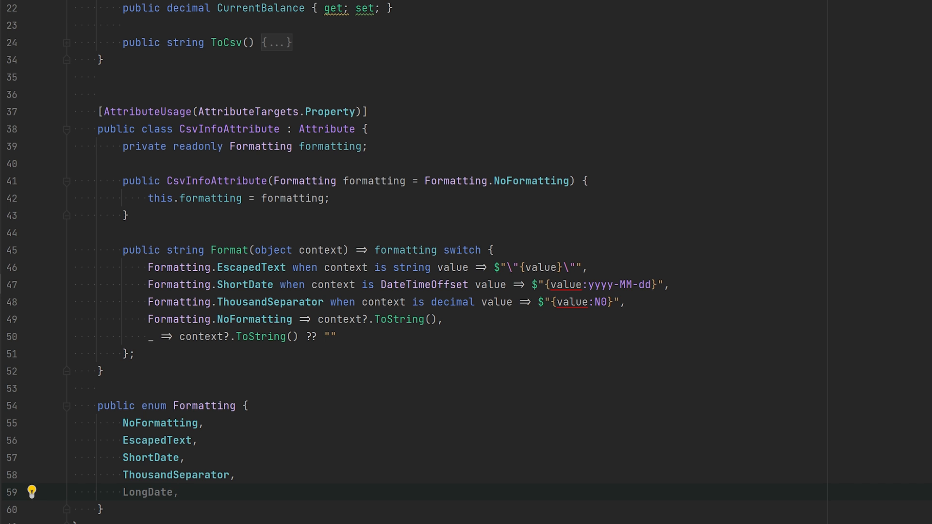
left_click(179, 492)
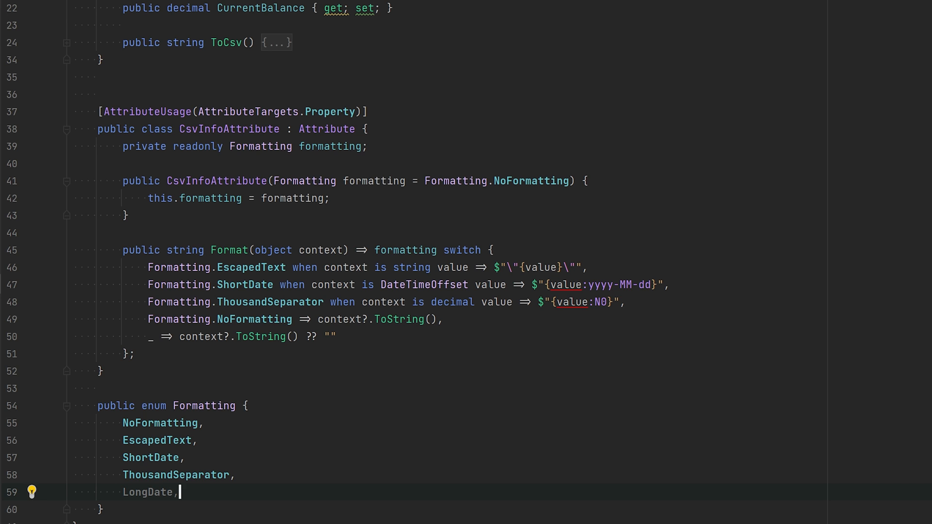
type("Formatting.LongDate")
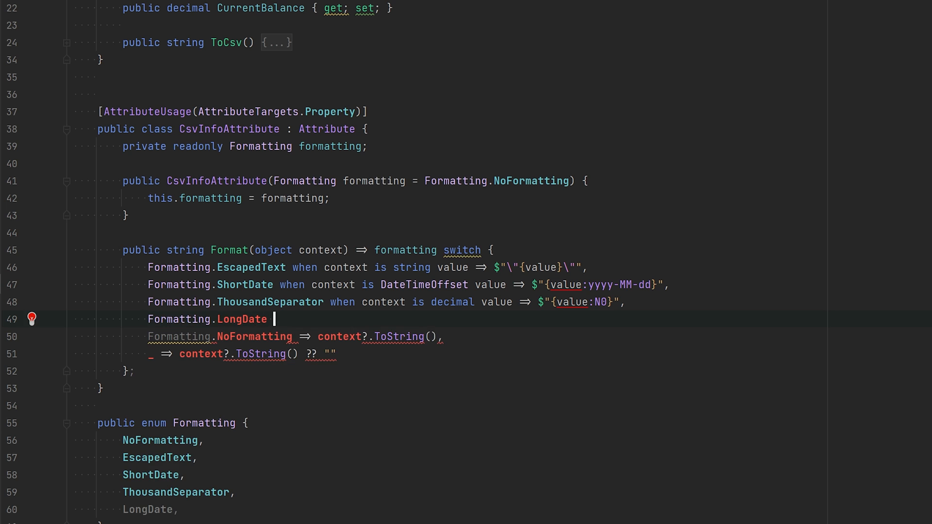
type("when context is DateTimeOffset value =>")
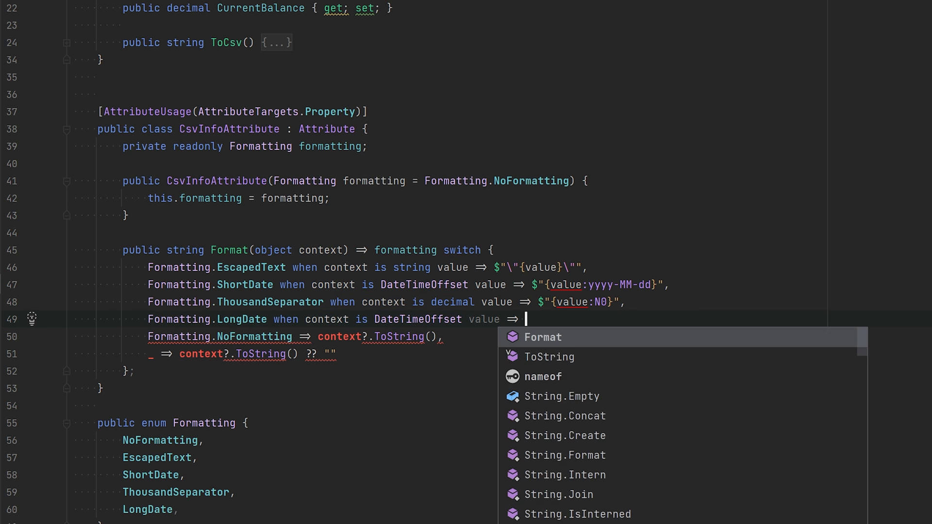
type("$\"\";")
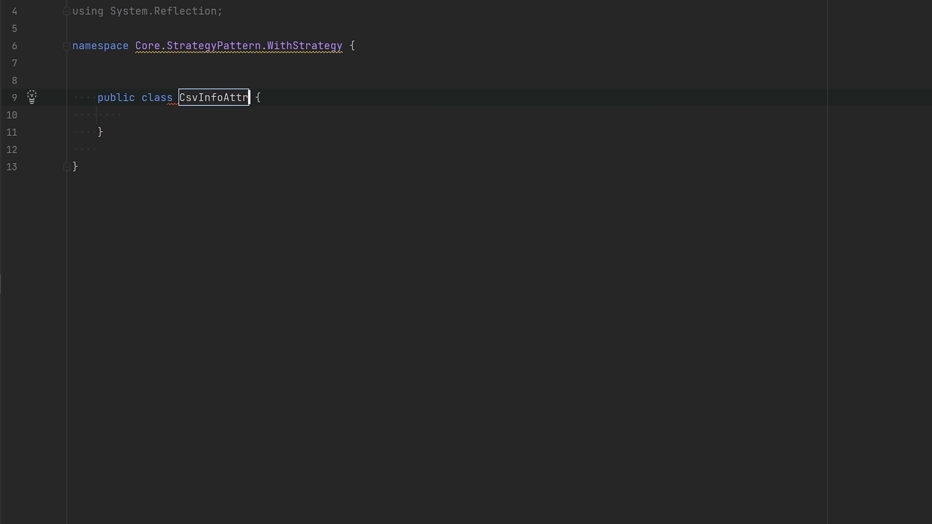
Step: Declare IValueFormatter and start the constructor checking !formatter.IsAssignableFrom(typeof(IValueFormatter))
type("IValueFormatter {")
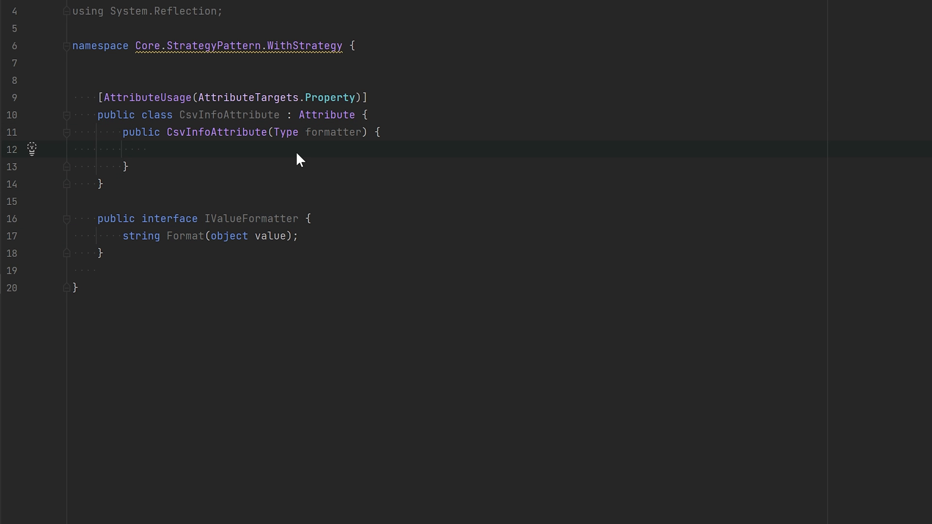
left_click(148, 149)
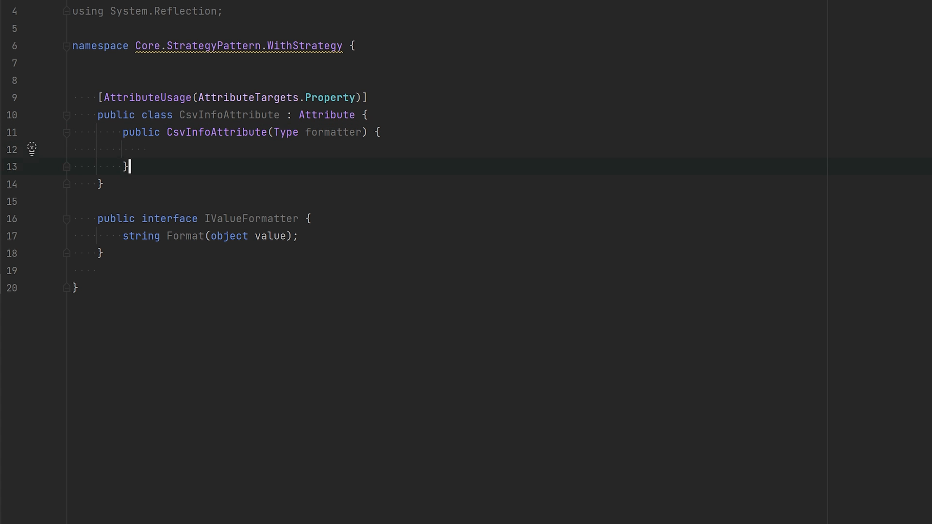
double_click(251, 219)
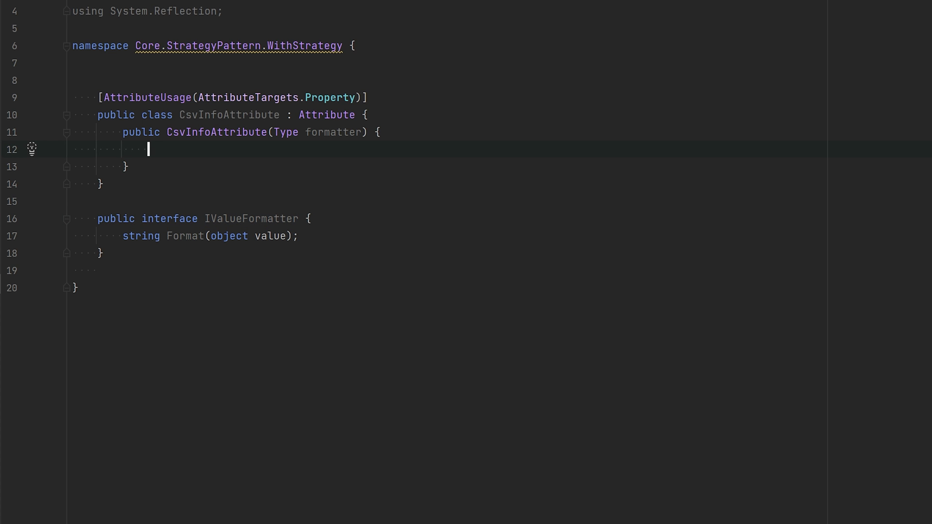
type("formatter ??= typeof(NoFormatting);")
type("if")
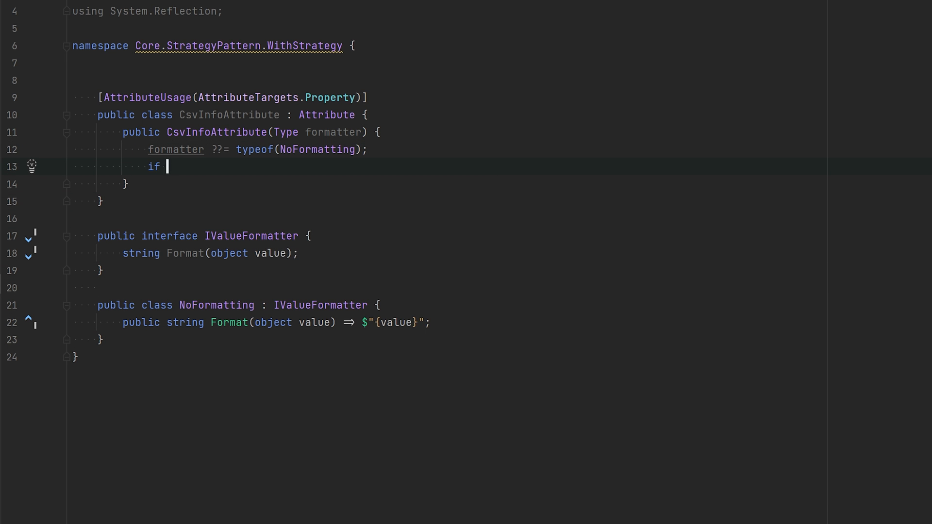
type("(!formatter.IsAssignableFrom(typeof(IValueFormatter)))")
type("throw new ArgumentException(\"Must implement ")
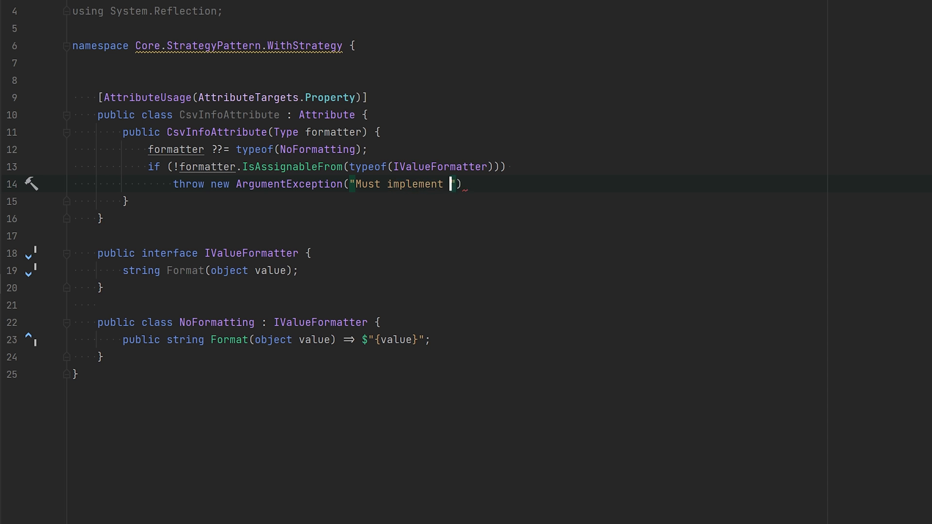
Step: Throw naming IValueFormatter, add a Formatter property and assign (IValueFormatter) Activator.CreateInstance(formatter)
type("{nameof(IValueFormatter)}")
type("prop")
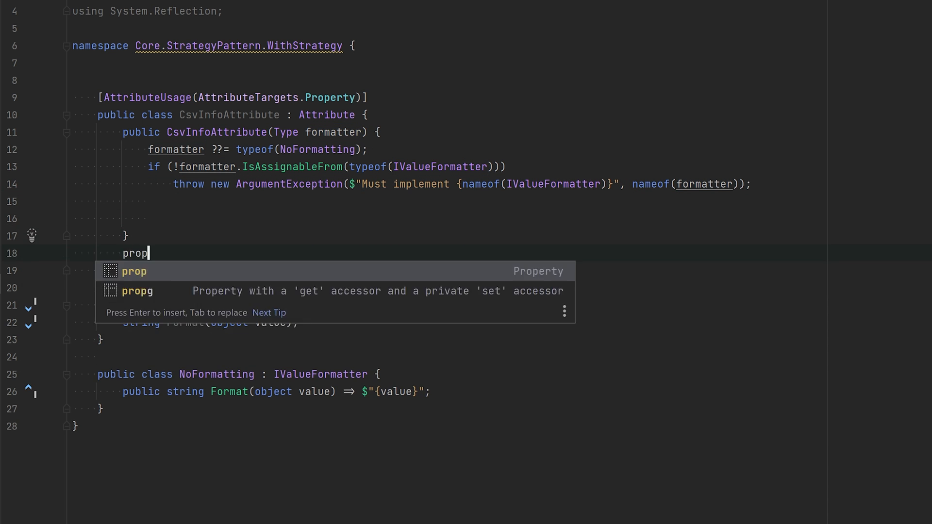
key("Tab")
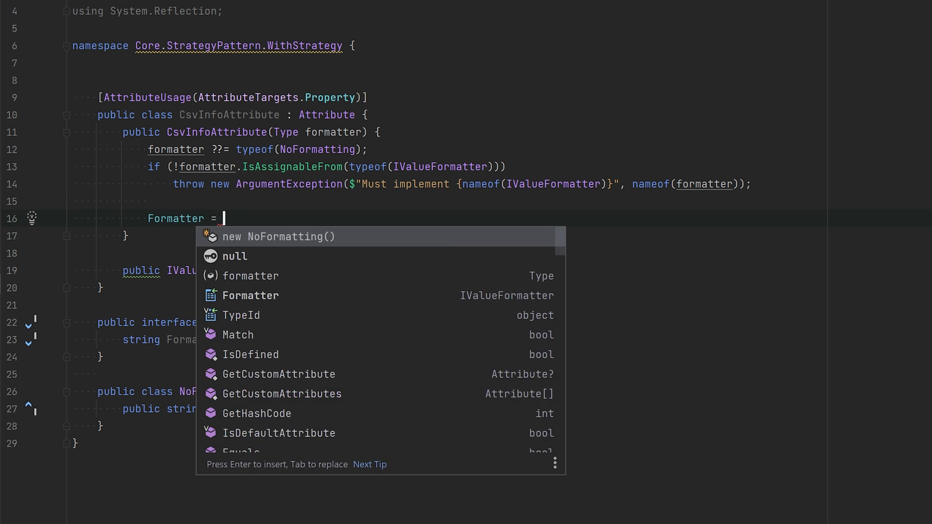
type("(IValueFormatter) Activator.CreateInstance(formatter);")
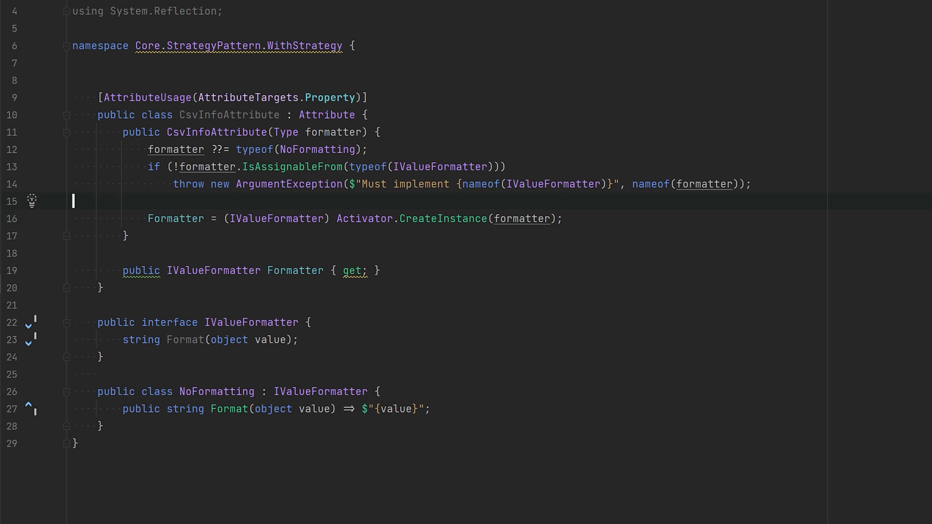
Step: Add a noDefaultConstructor check via GetConstructor(Type.EmptyTypes) and throw 'Must have a default constructor'
type("bool noDefaultConstructor =")
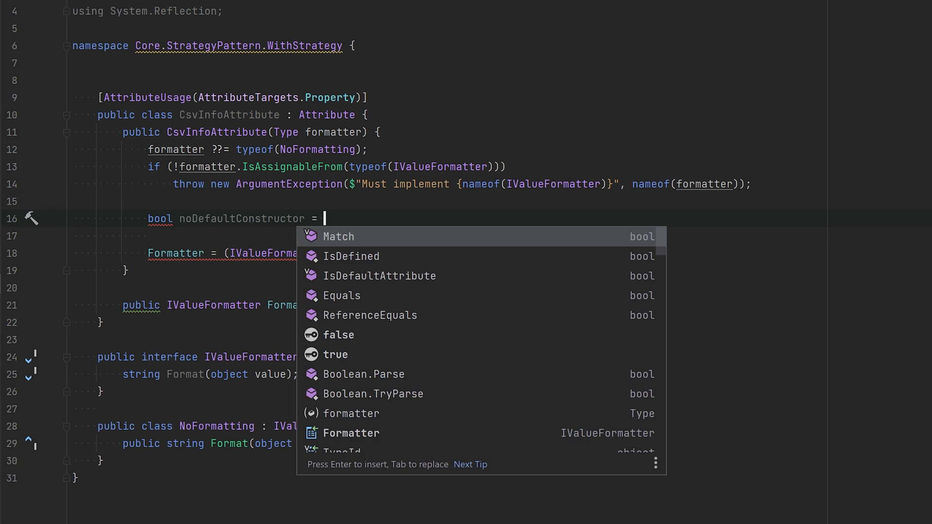
type("formatter.GetConstructor(Type.EmptyTypes) is null;")
type("throw new ArgumentException(\"Requires a default\");")
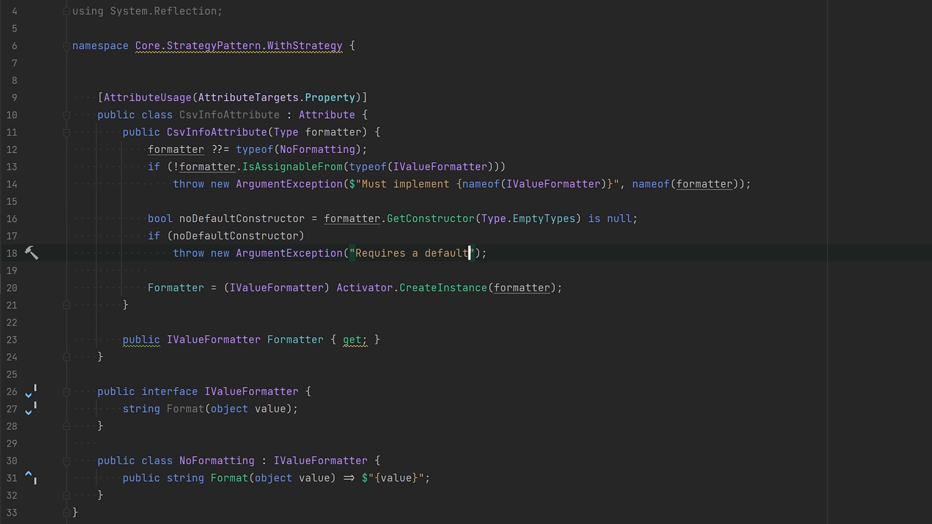
type("Must have a default constructor")
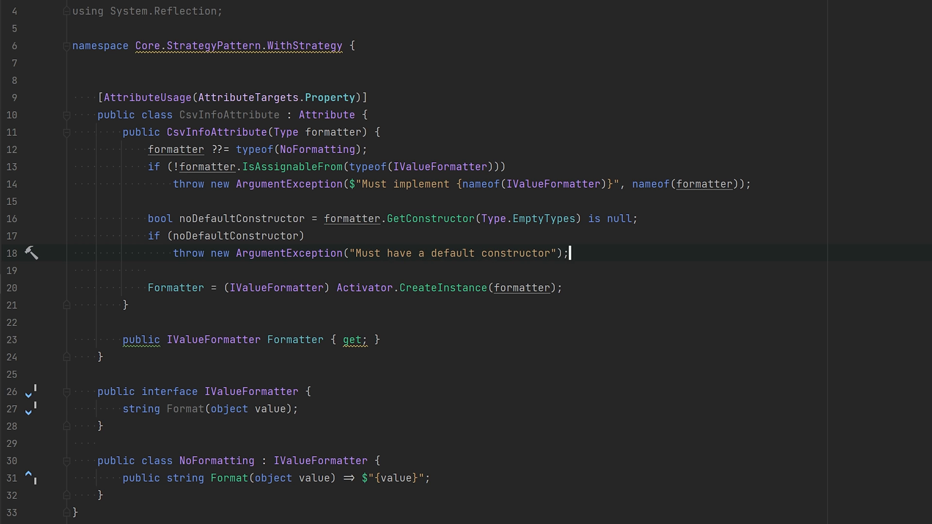
type(", nameof(formatter)")
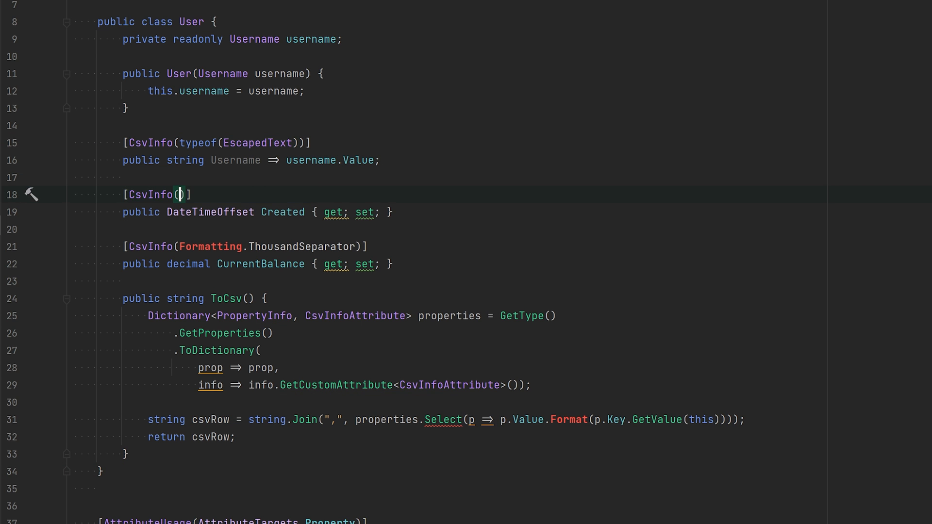
Step: Tag Created with typeof(ShortDate) and retarget ToCsv's Format call through the attribute's Formatter
type("ShortDate.")
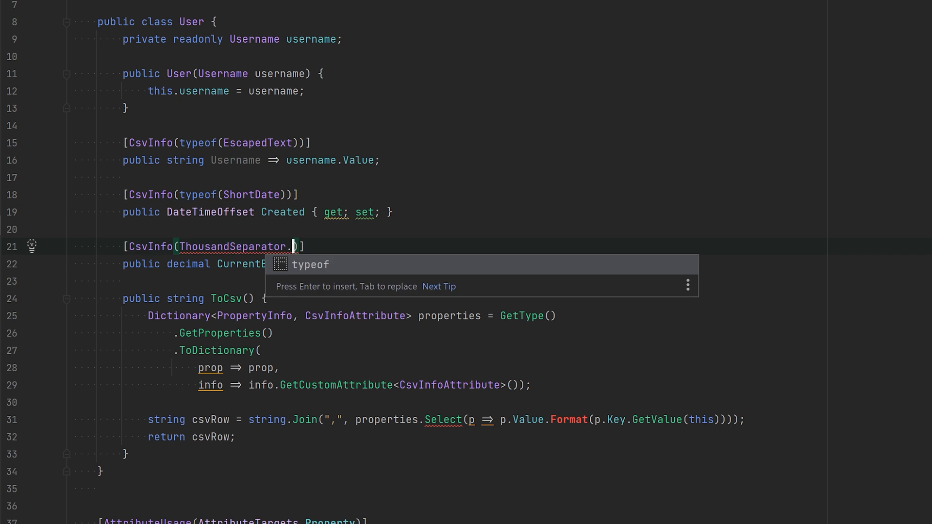
type(".")
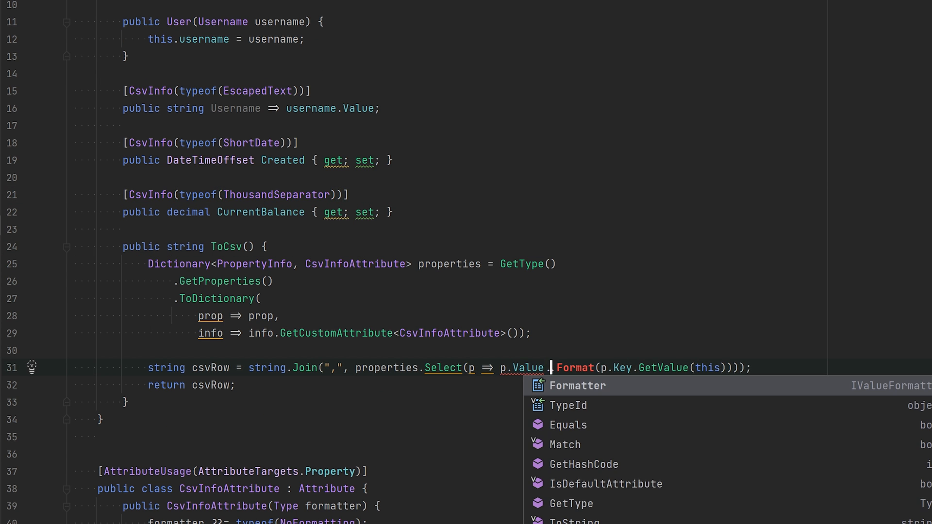